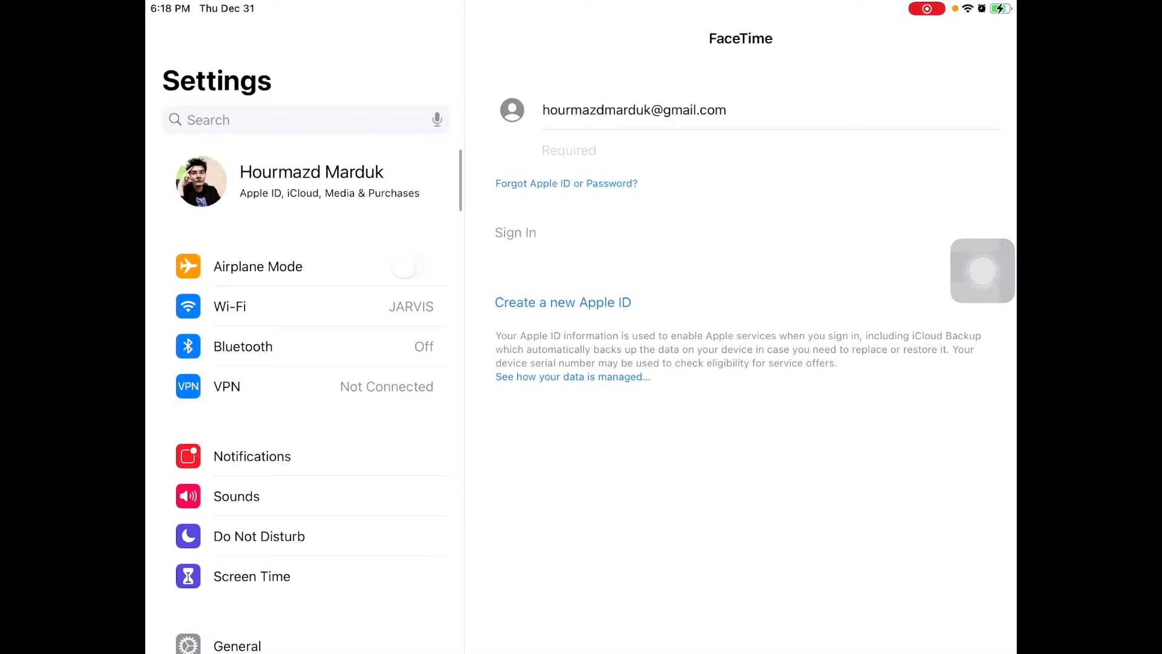
- Enable FaceTime in Settings by switching its toggle off and back on so it ends on
scroll("down", 3)
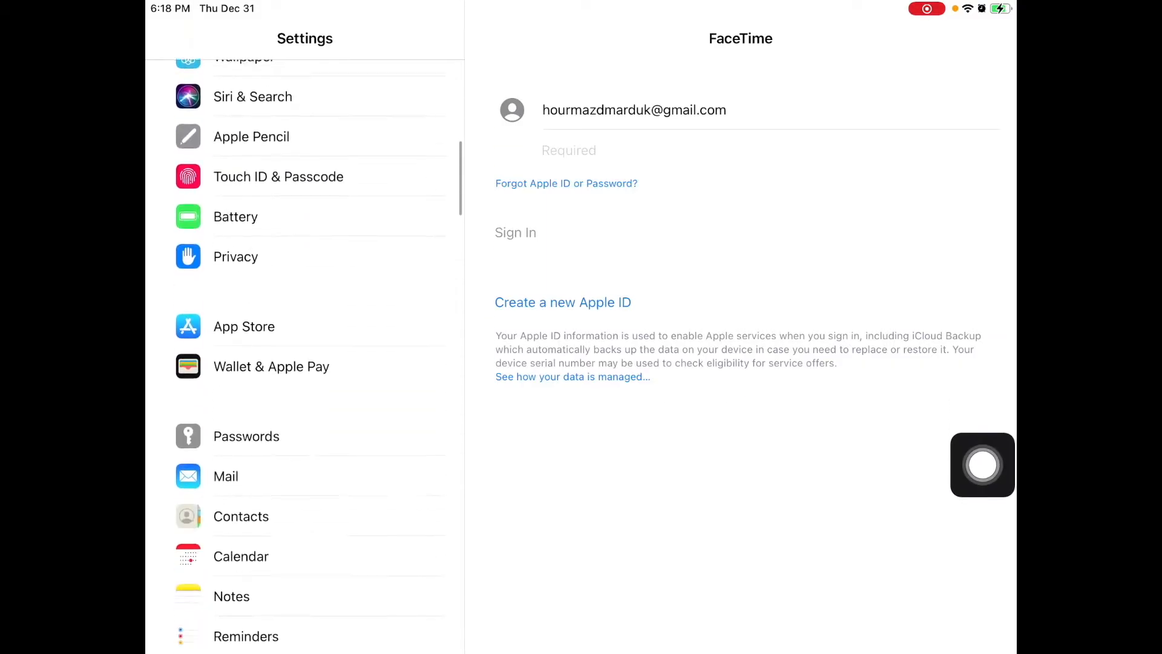
scroll("down", 3)
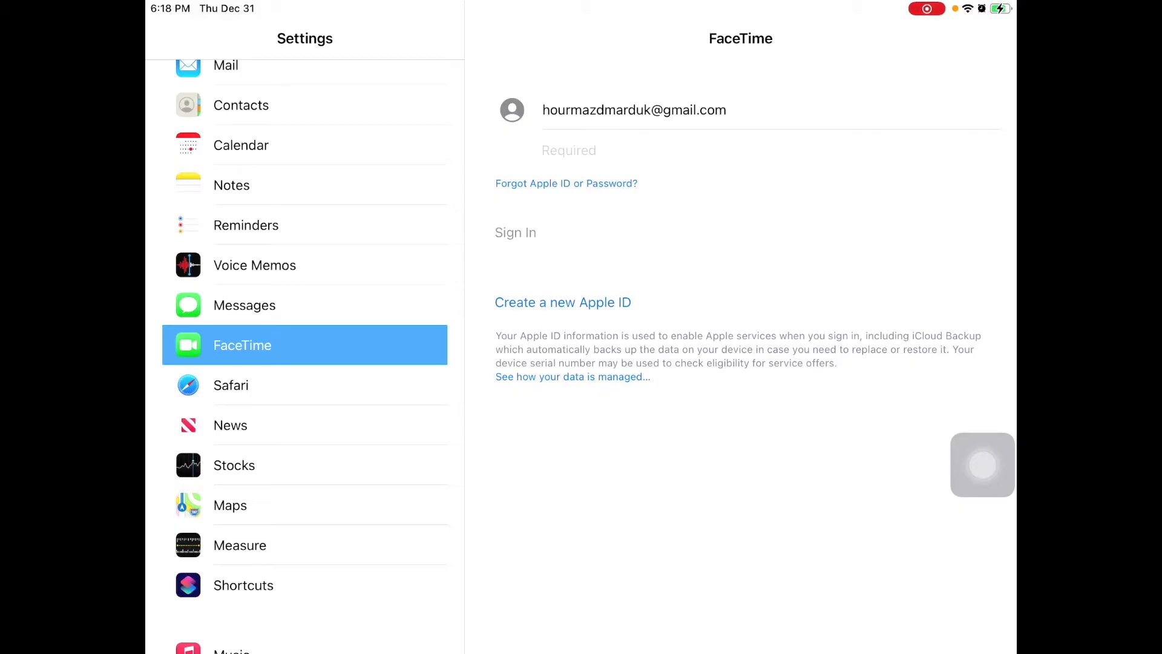
left_click(516, 232)
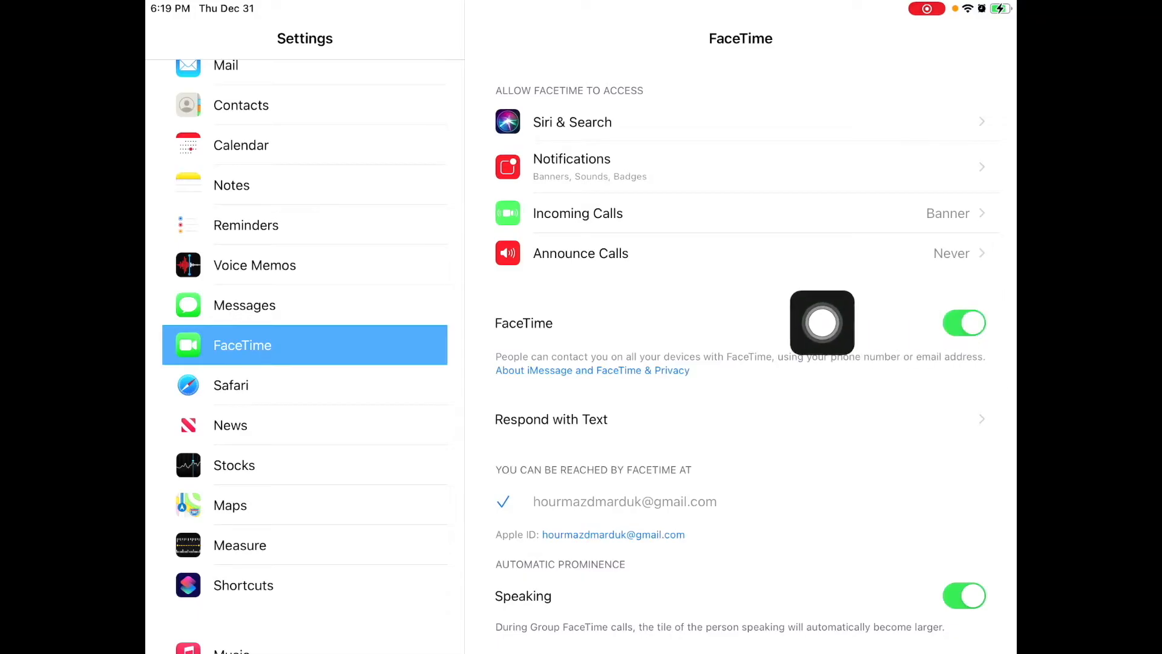
left_click(965, 322)
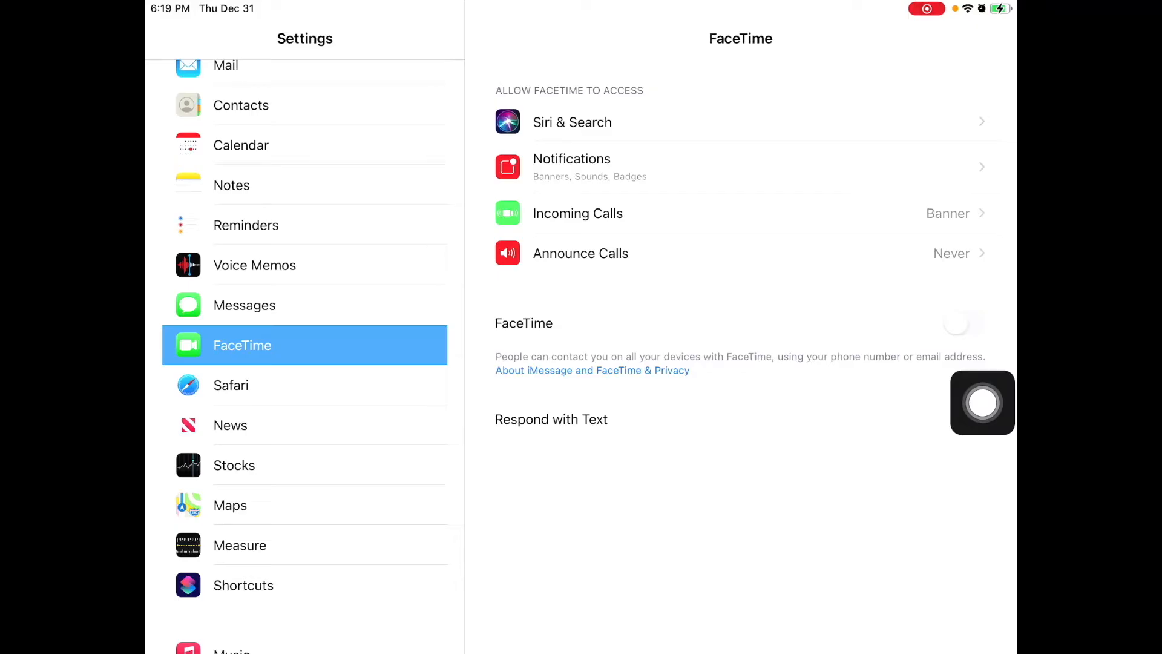
left_click(964, 322)
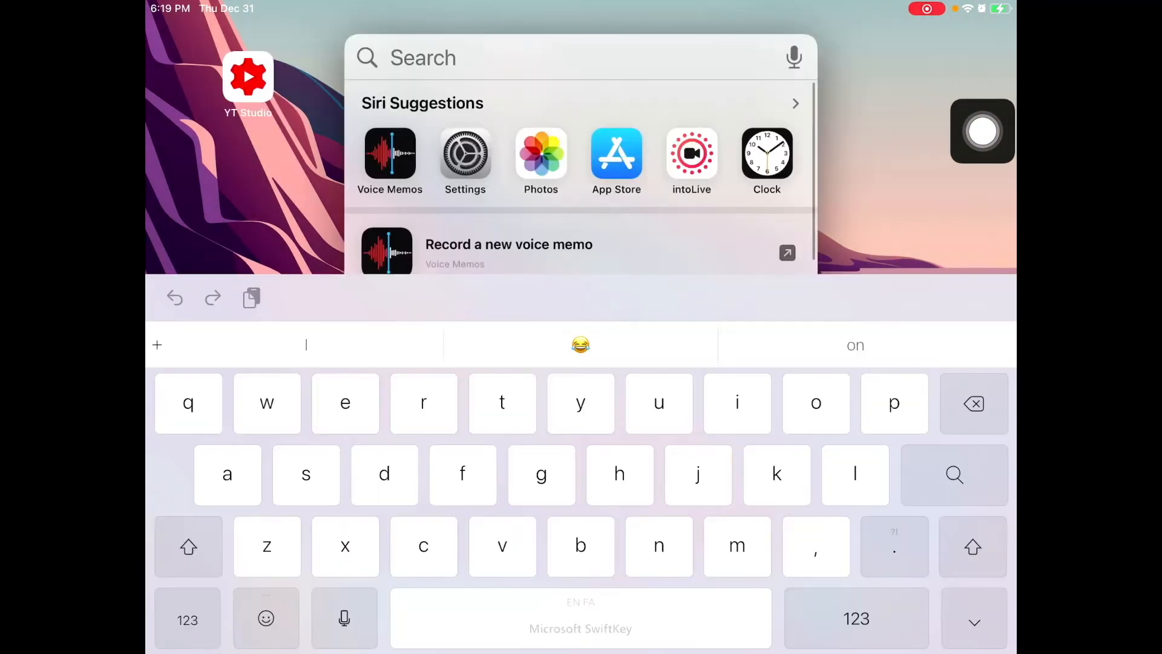
- Search Spotlight and launch the FaceTime app from the results
type("clock")
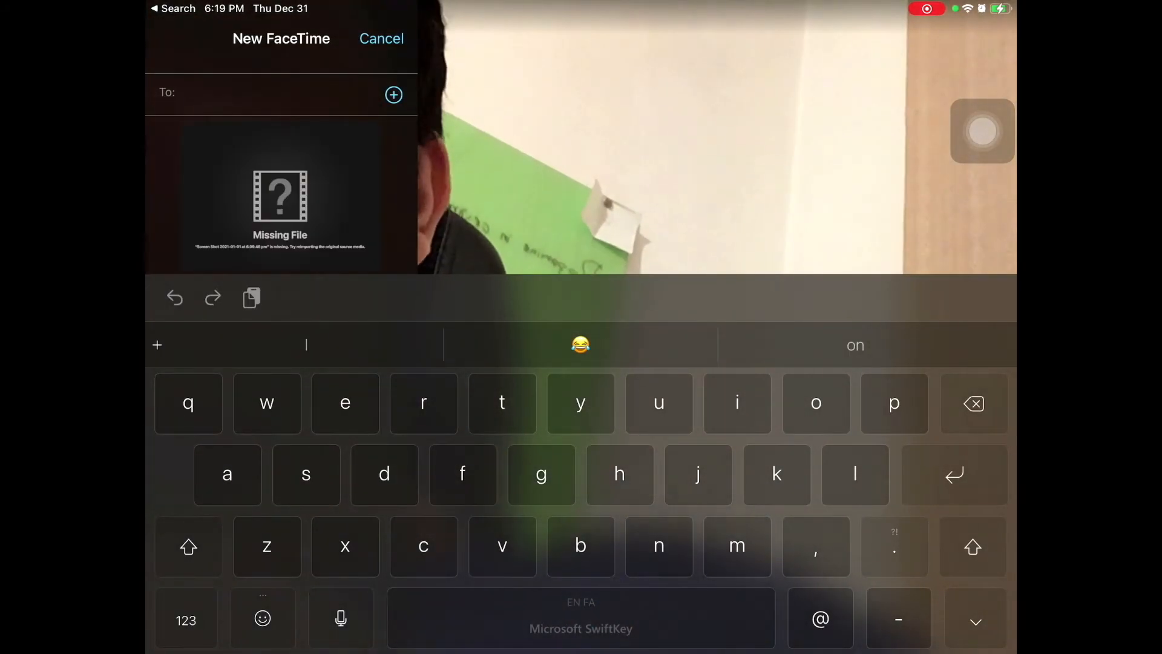
- Enter 'h' in the New FaceTime To: field, then erase it to leave it empty
type("h")
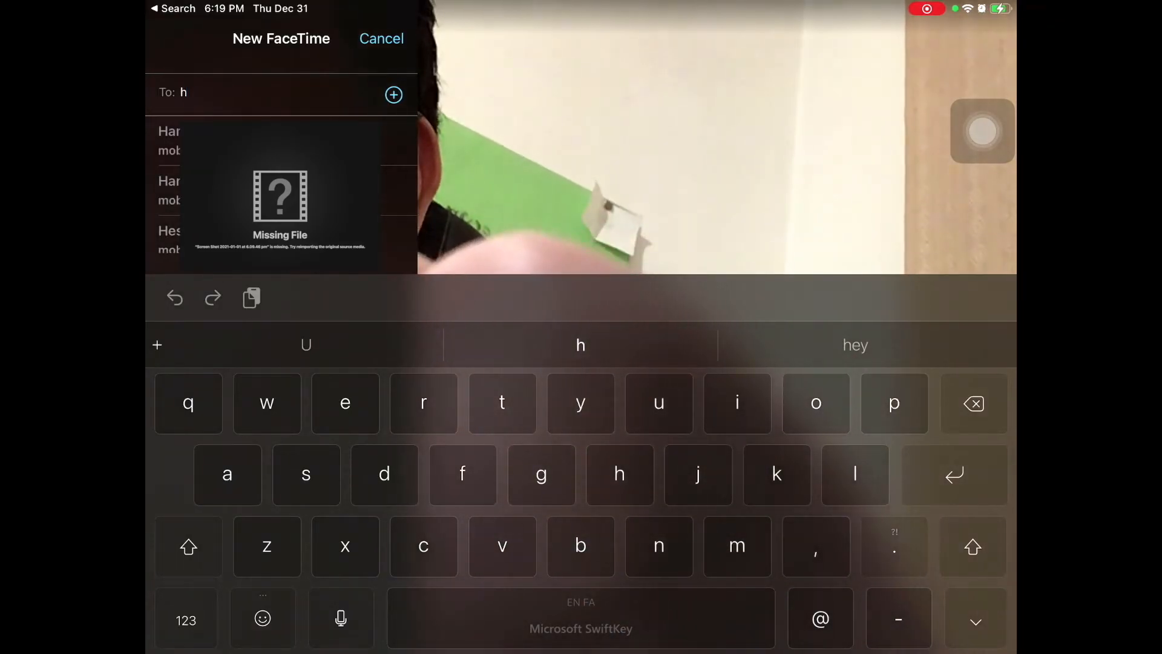
key("backspace")
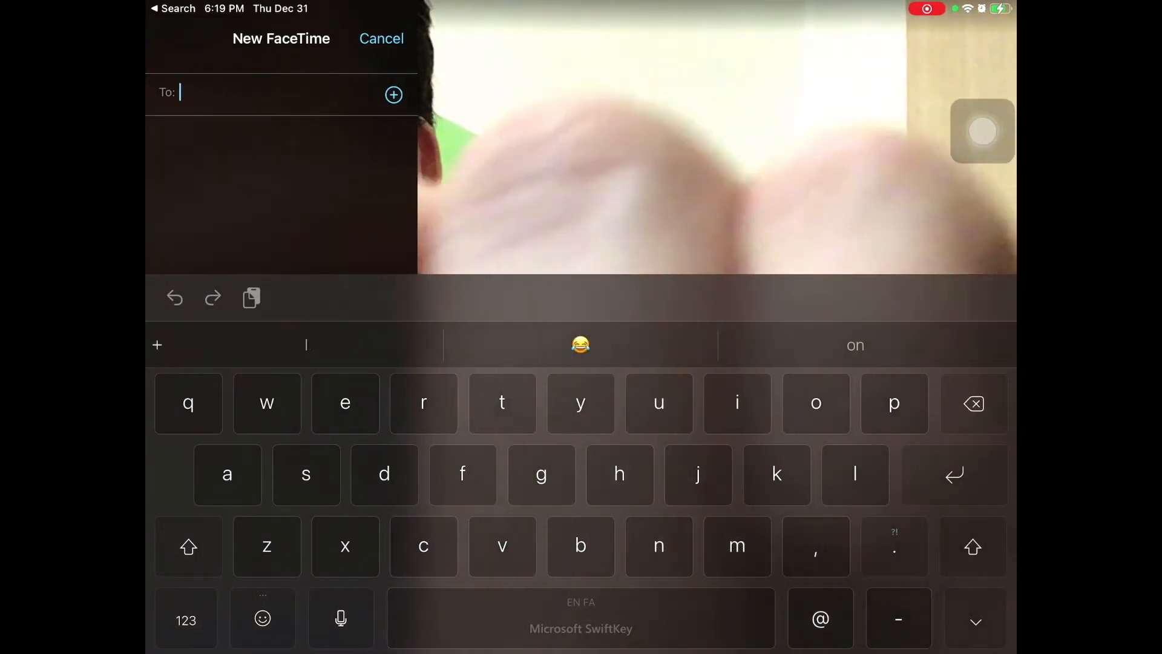